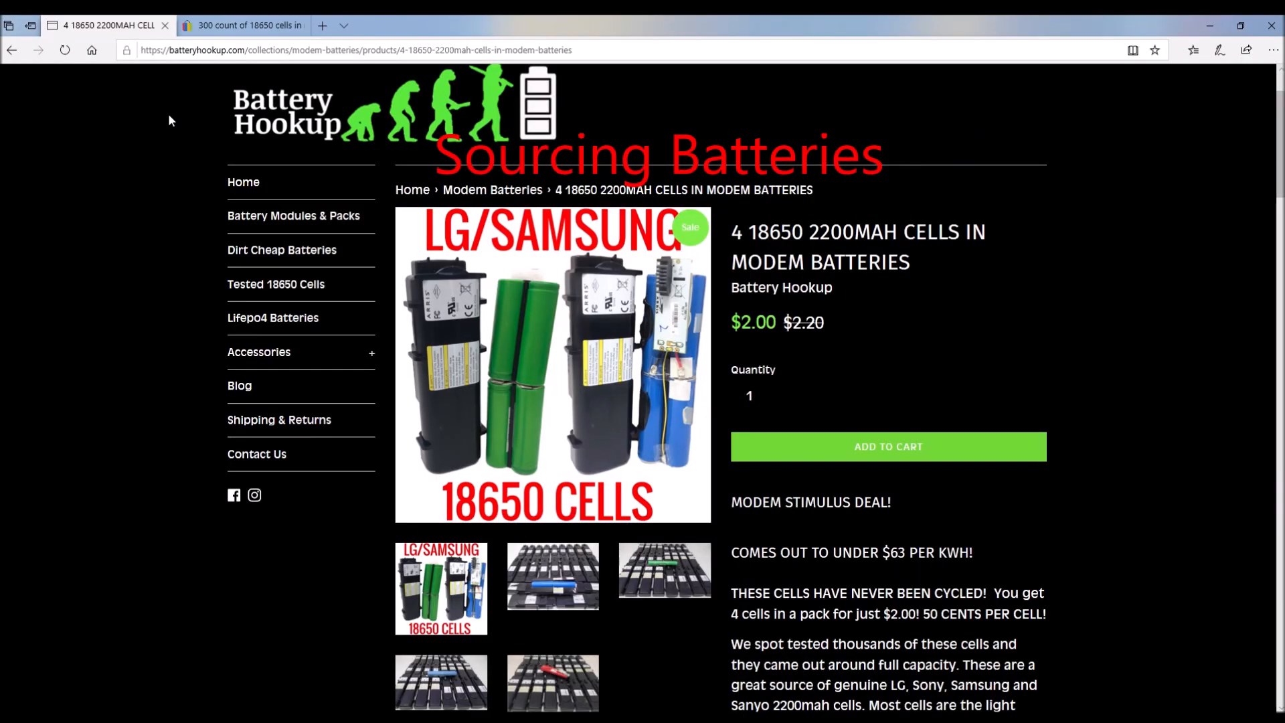
{"action": "mouse_move", "coordinate": [930, 446]}
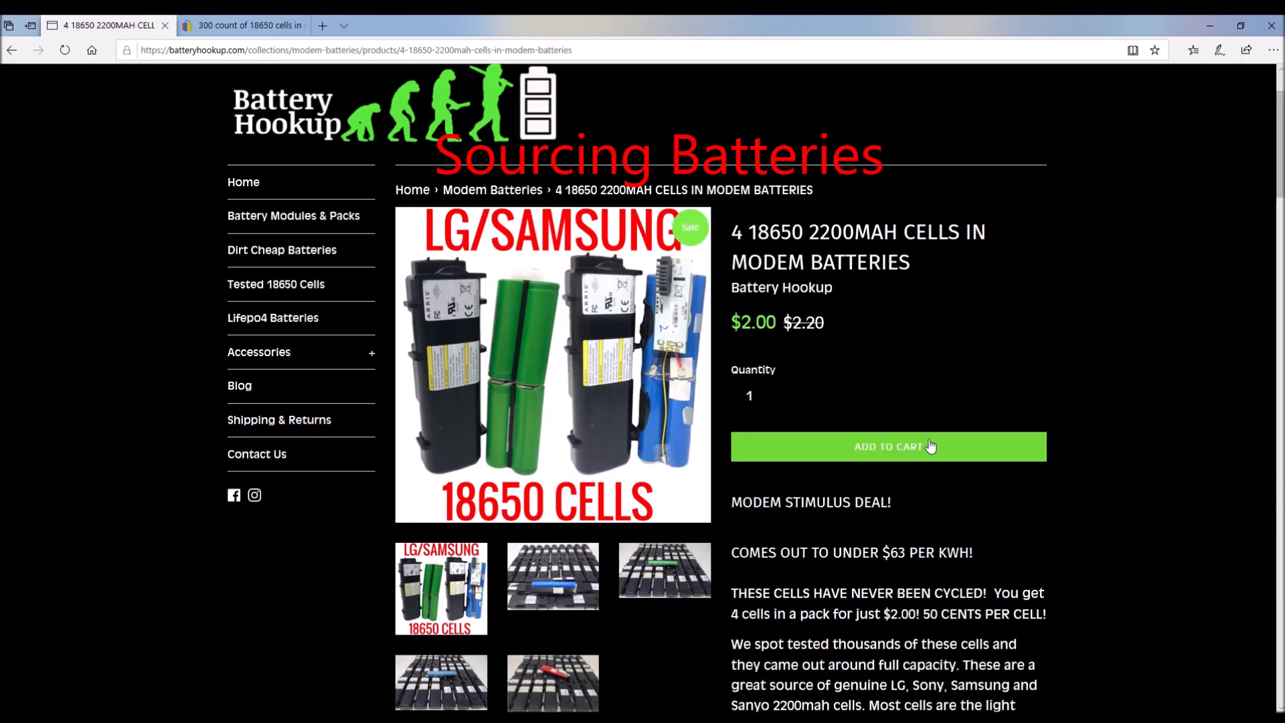
{"action": "mouse_move", "coordinate": [917, 431]}
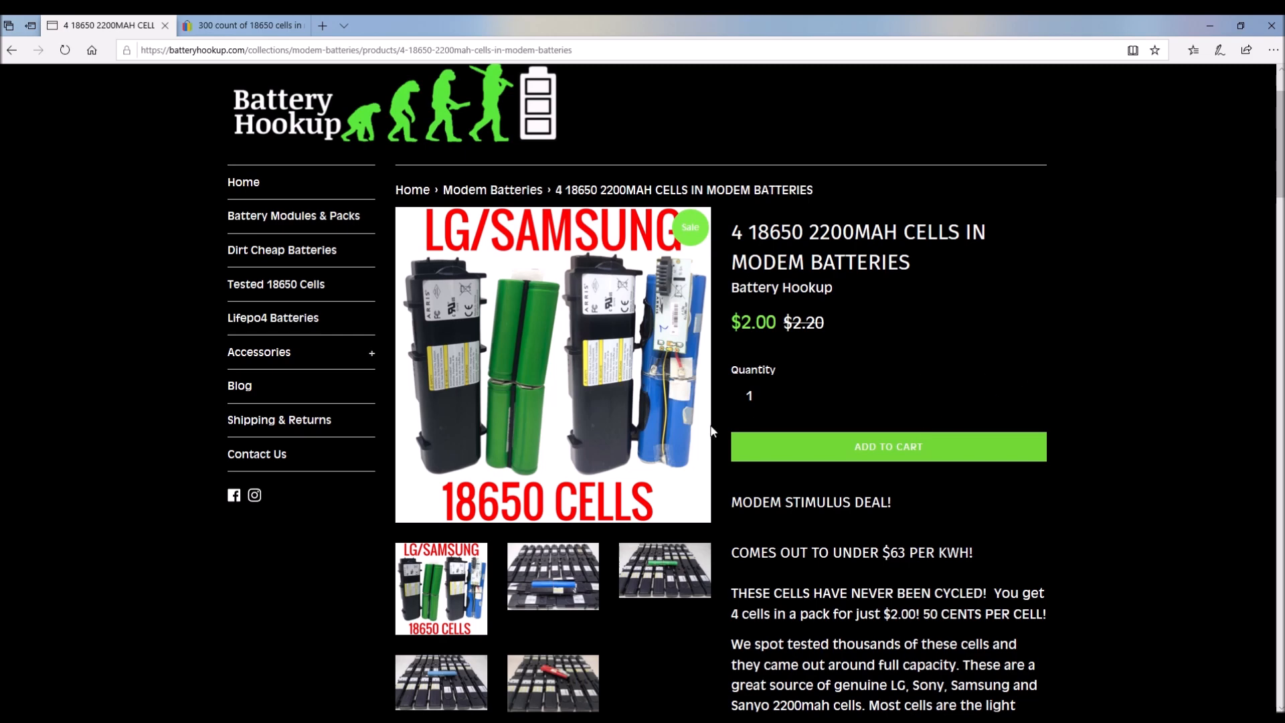
{"action": "mouse_move", "coordinate": [585, 326]}
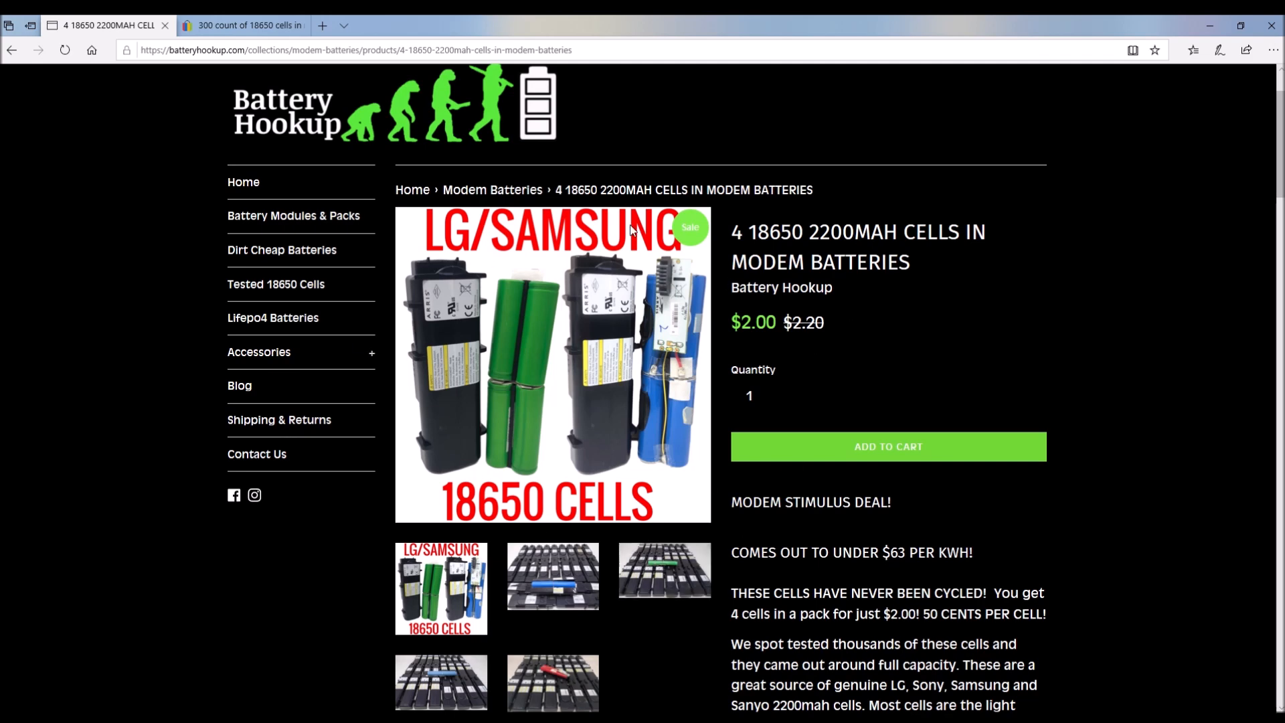
{"action": "left_click", "coordinate": [244, 26]}
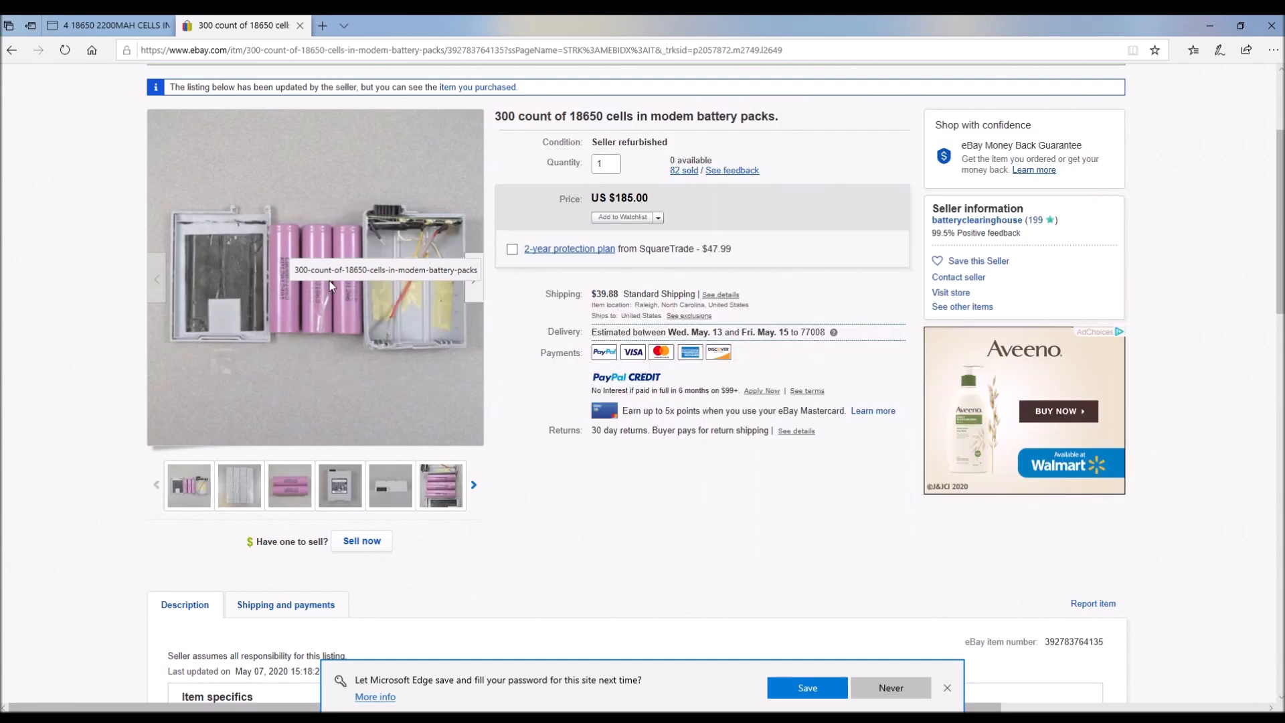
{"action": "mouse_move", "coordinate": [344, 287]}
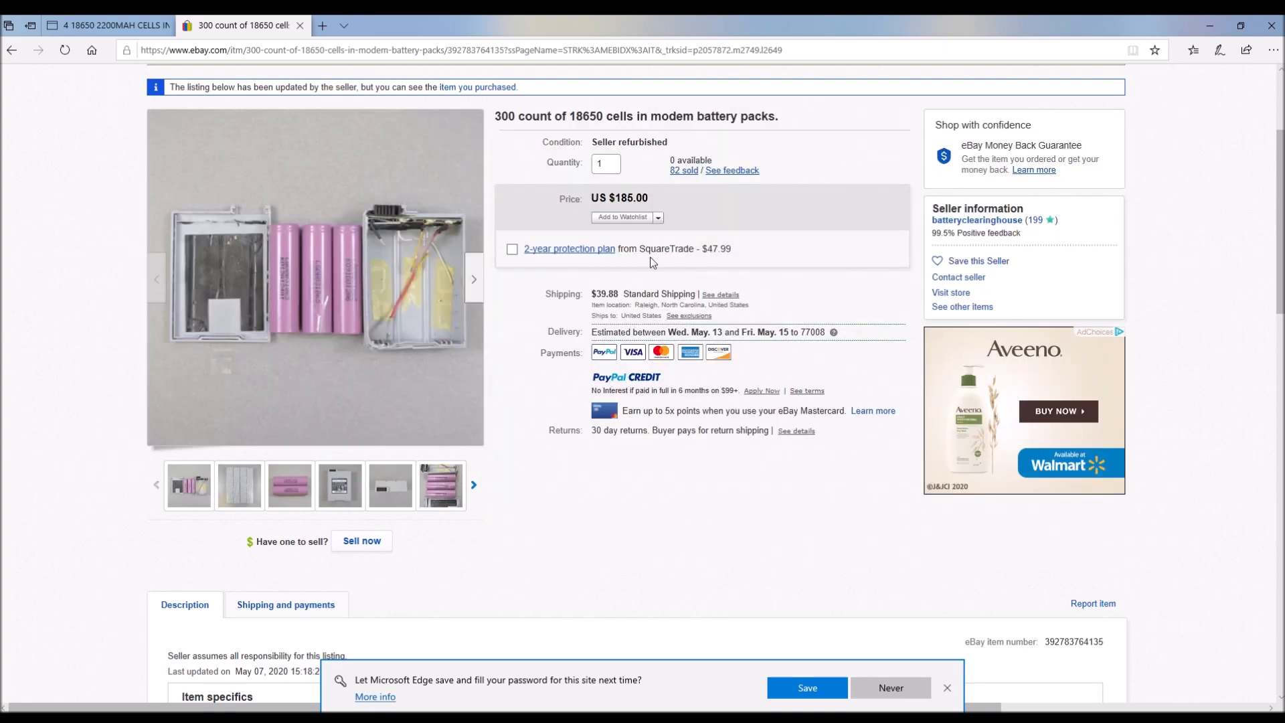
{"action": "mouse_move", "coordinate": [426, 281]}
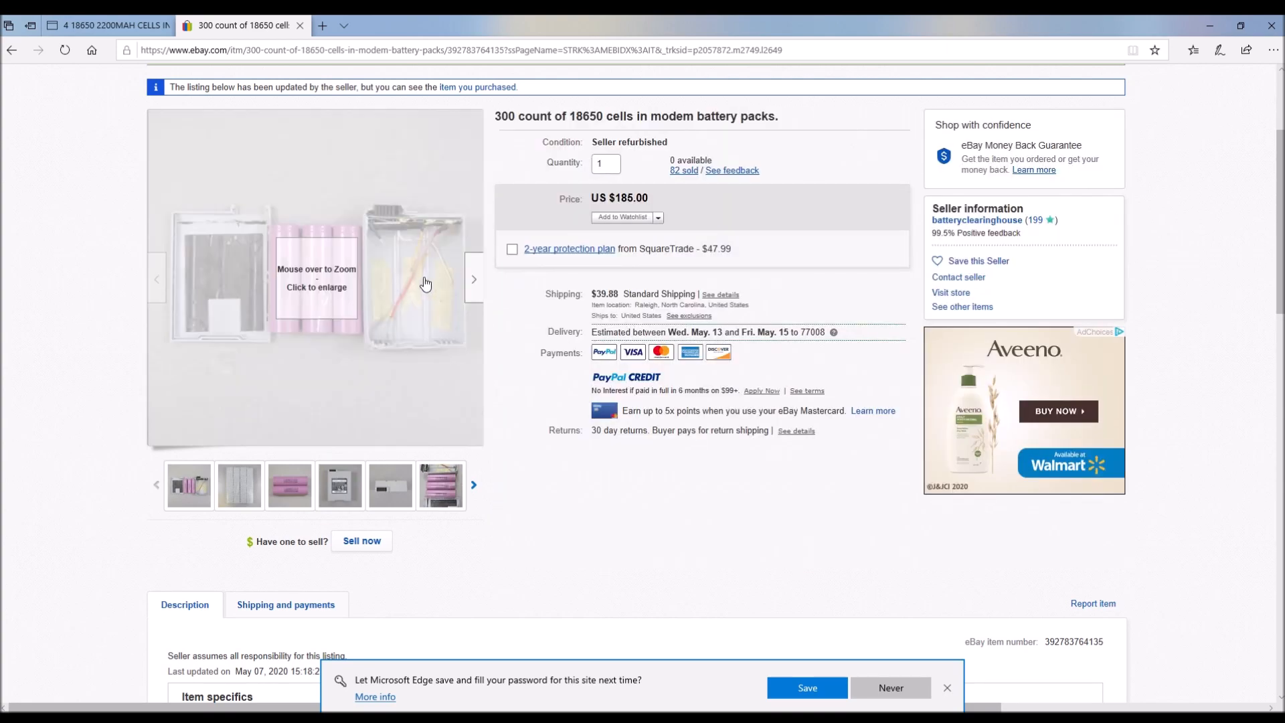
{"action": "mouse_move", "coordinate": [315, 278]}
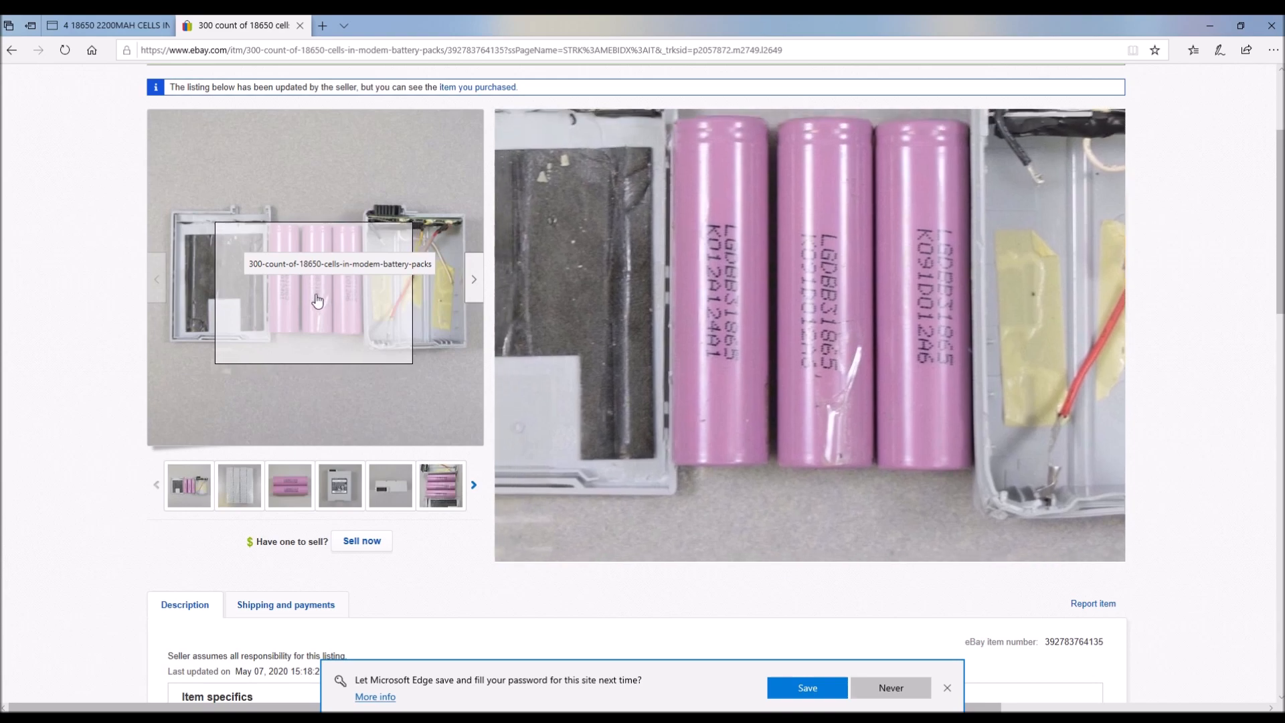
{"action": "mouse_move", "coordinate": [308, 318]}
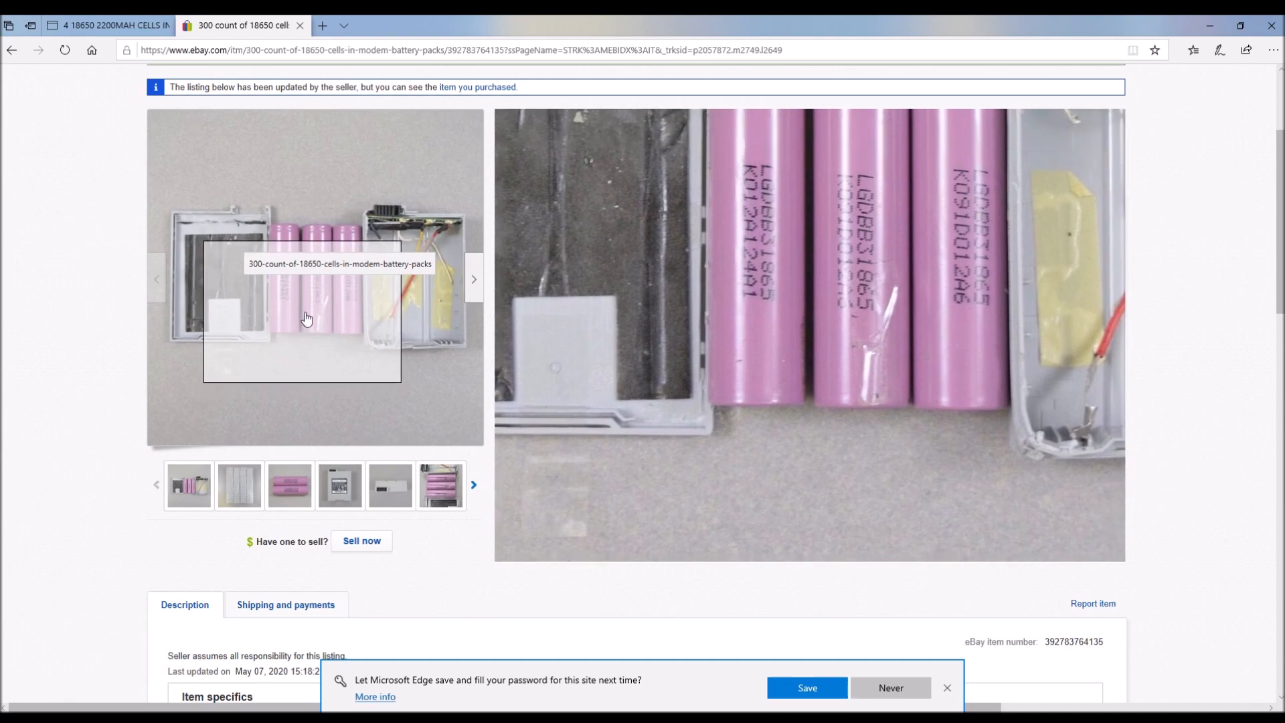